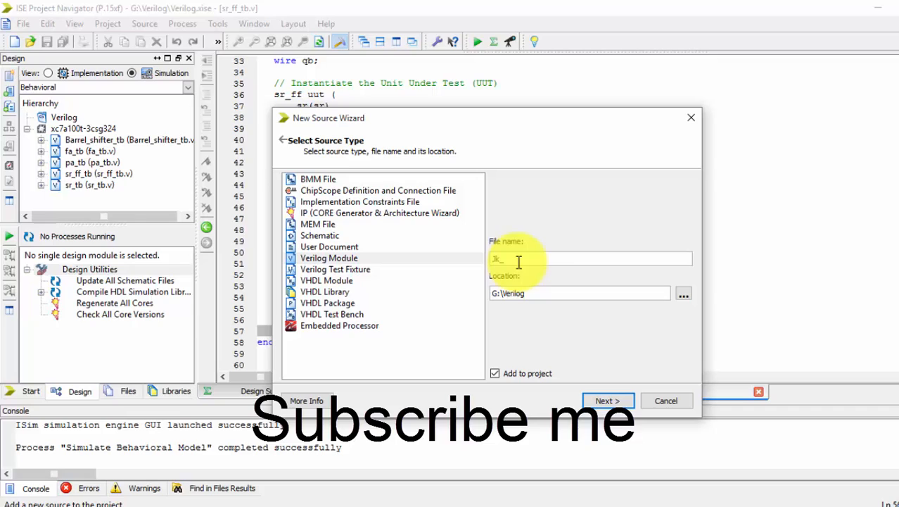
Step: Create the Verilog module Jk_ff with inputs j, k, clk and outputs q and qb
type("_fl")
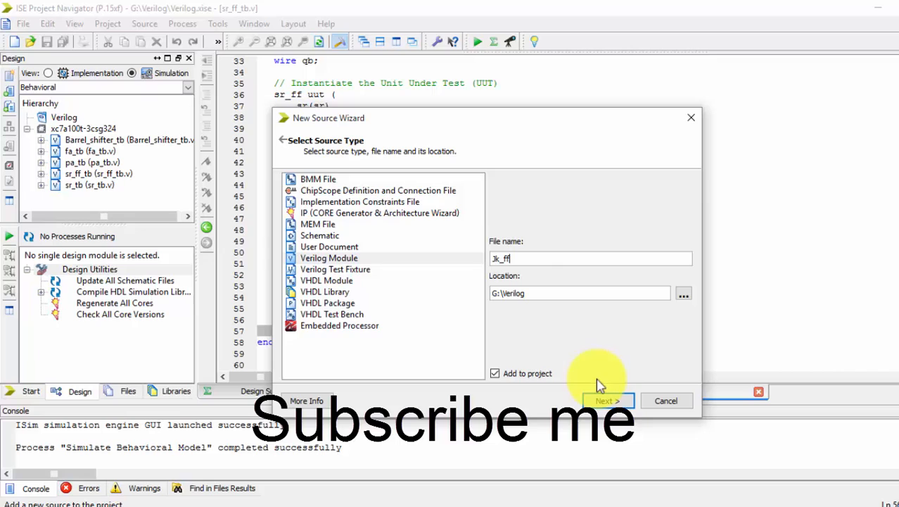
left_click(607, 400)
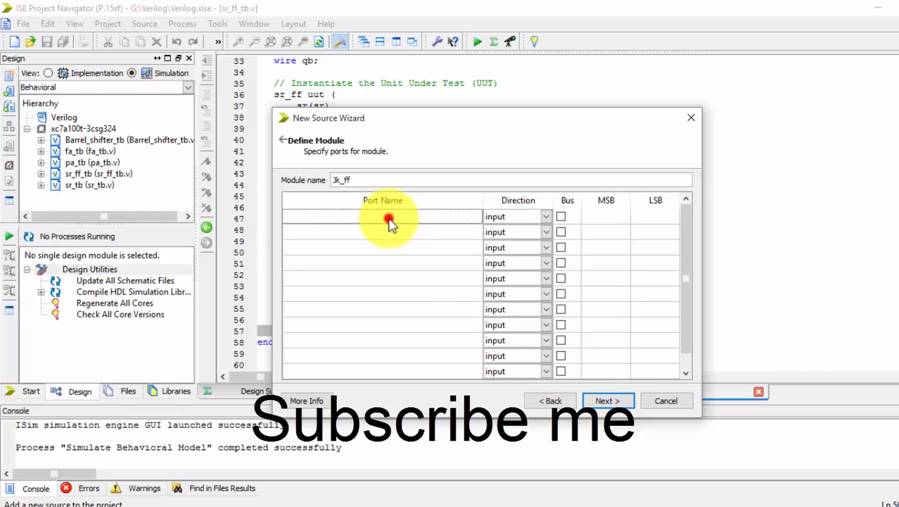
type("j")
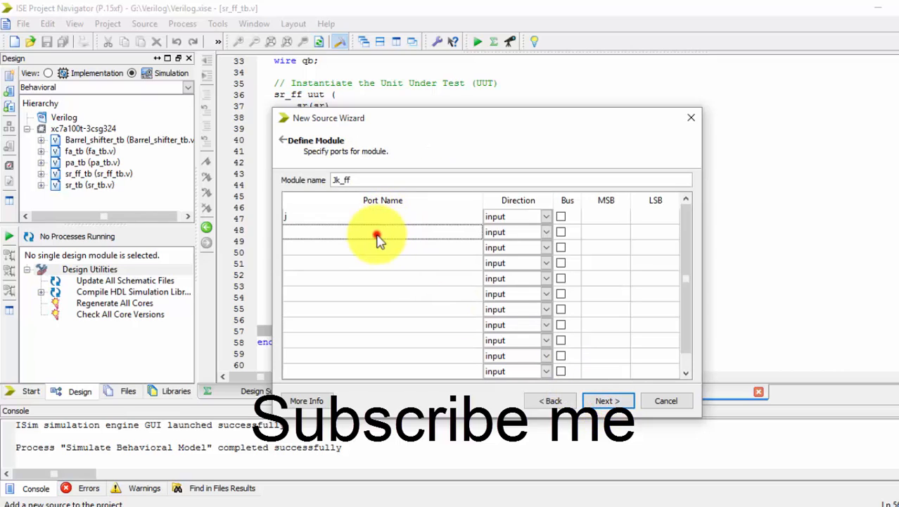
type("k")
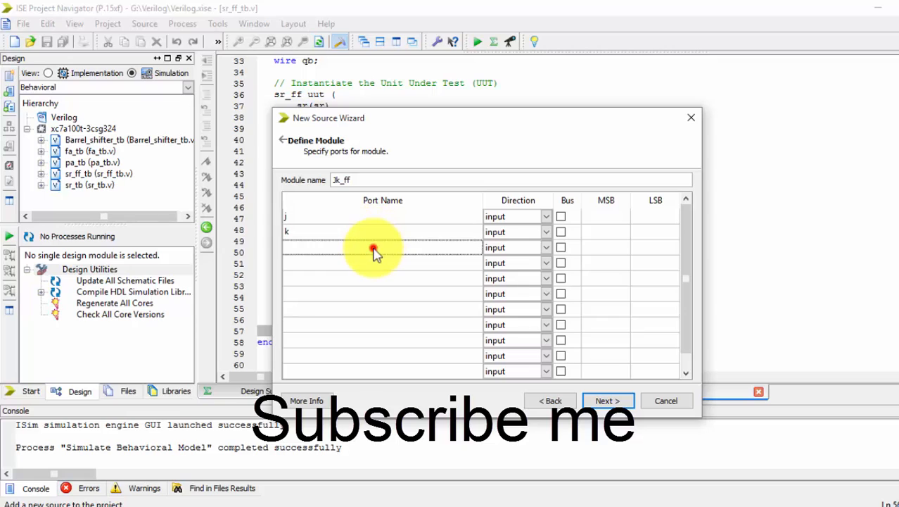
type("clk")
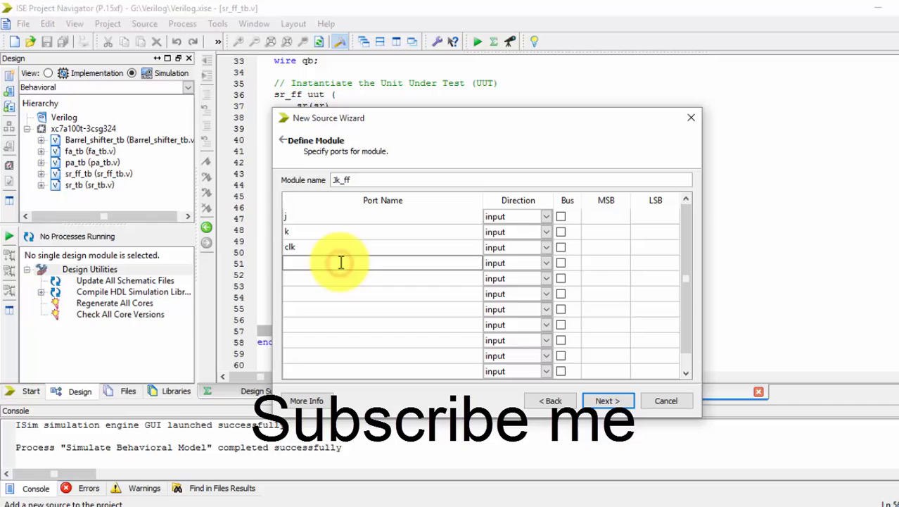
type("q")
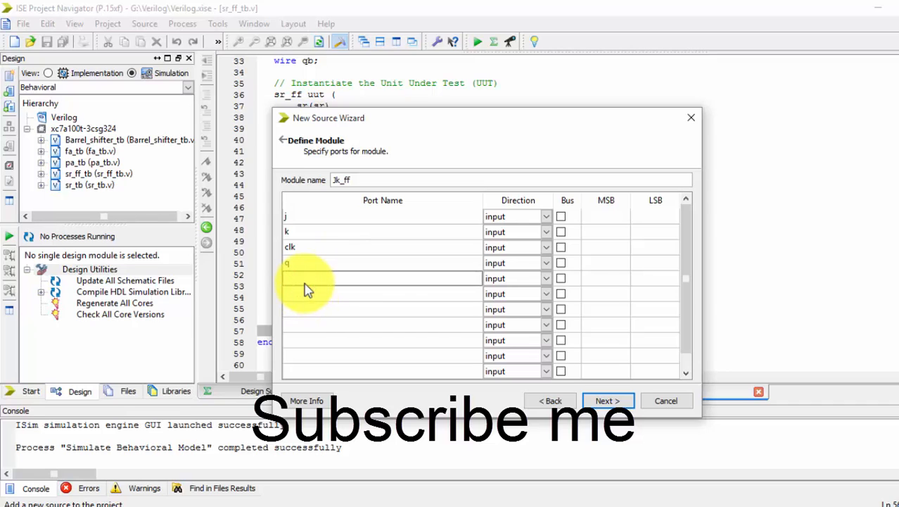
type("qb")
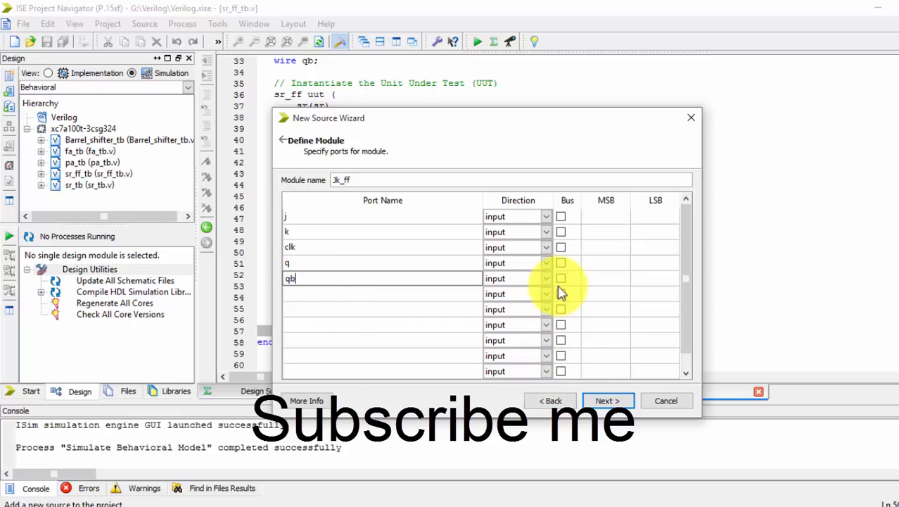
mouse_move(563, 278)
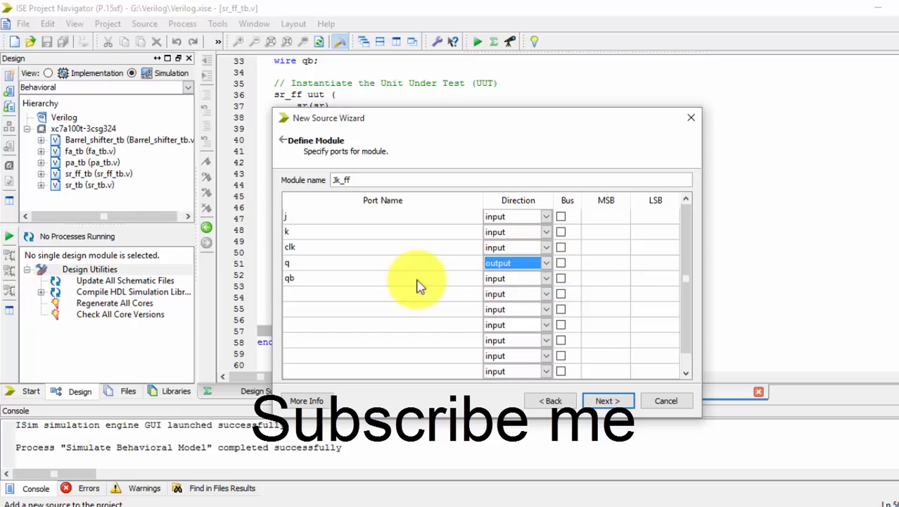
left_click(511, 278)
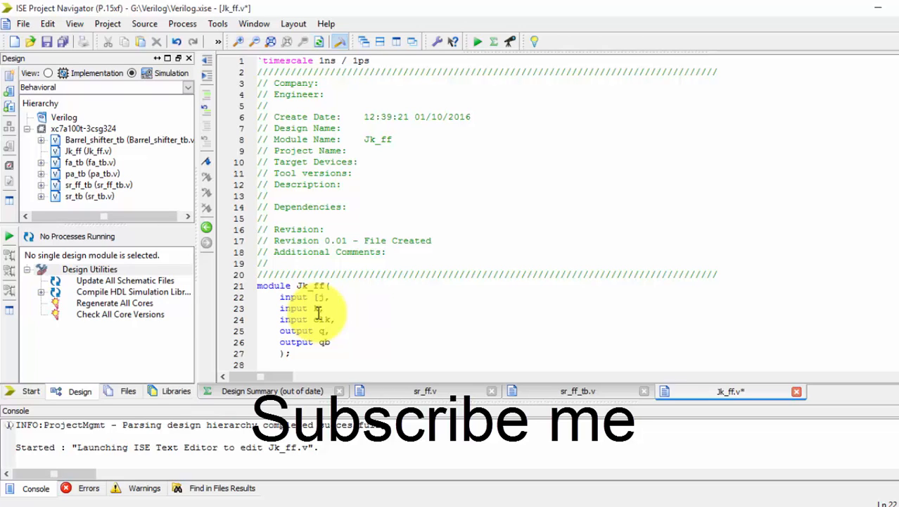
Step: Change the j and k inputs to a two-bit [1:0]jk and add 'reg q,qb;'
type("[1:0]jk")
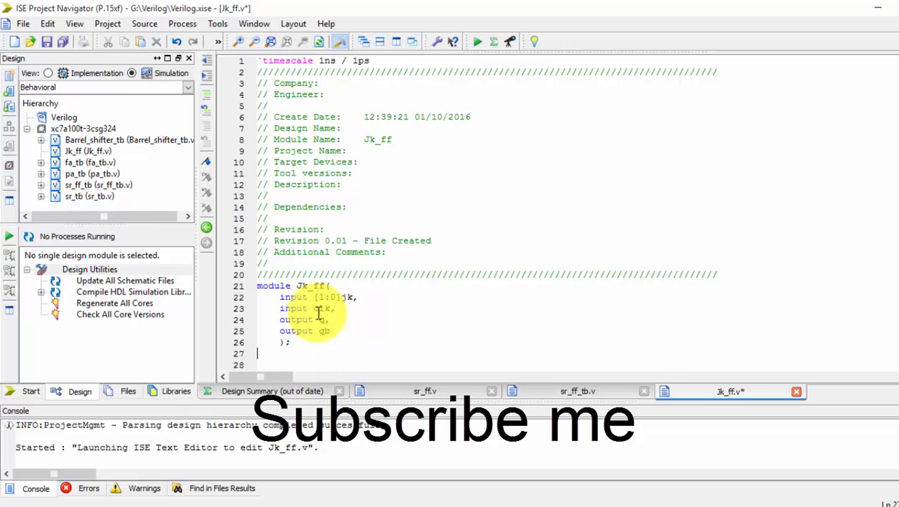
type("reg")
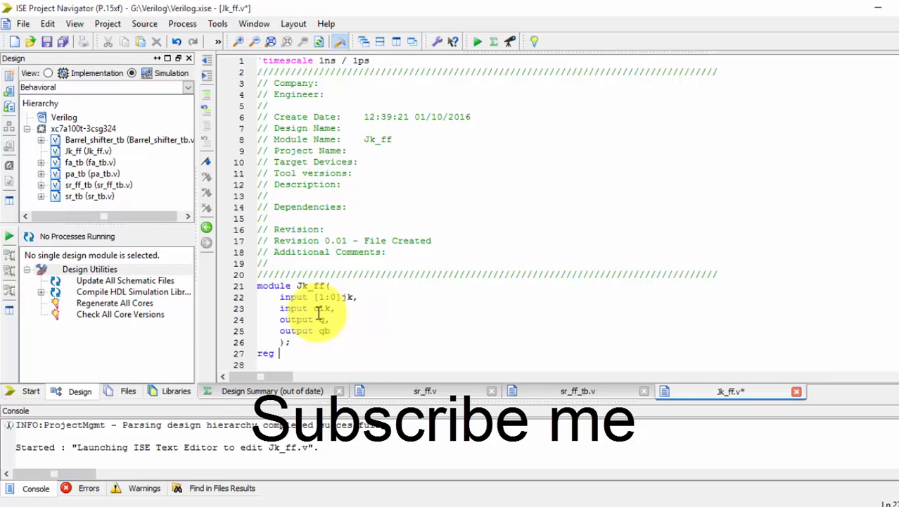
type("q,q")
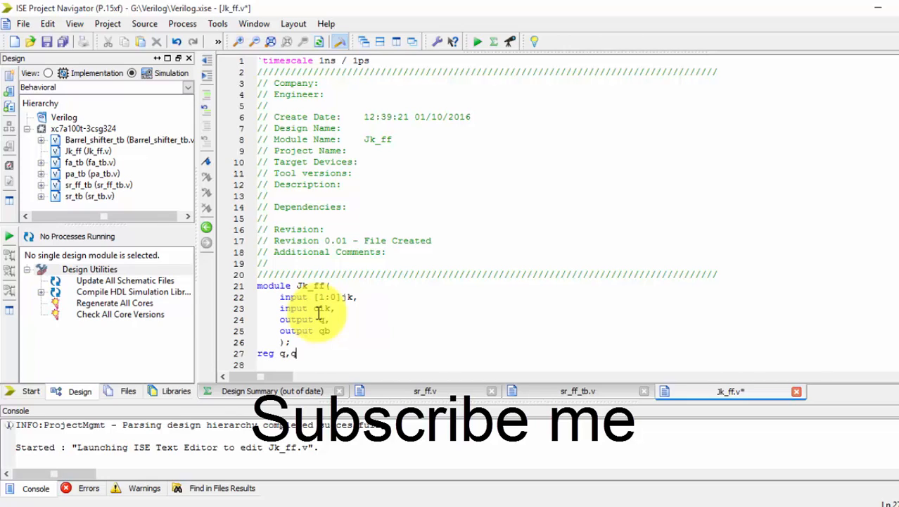
type("b;")
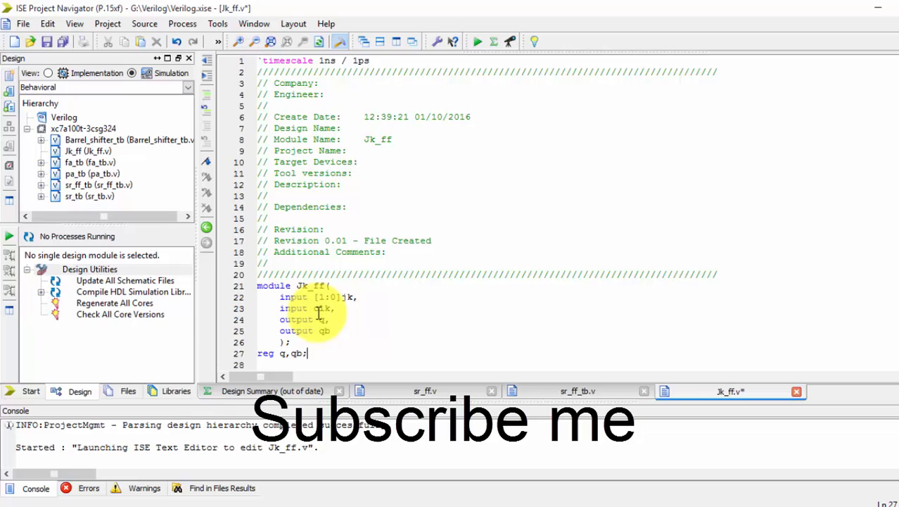
Step: Add the line 'always @ (posedge clk)'
type("always")
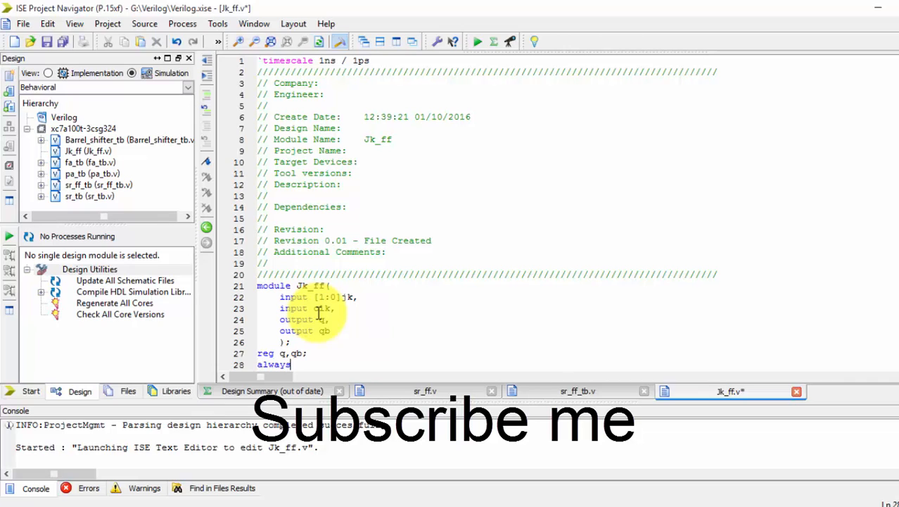
type("@")
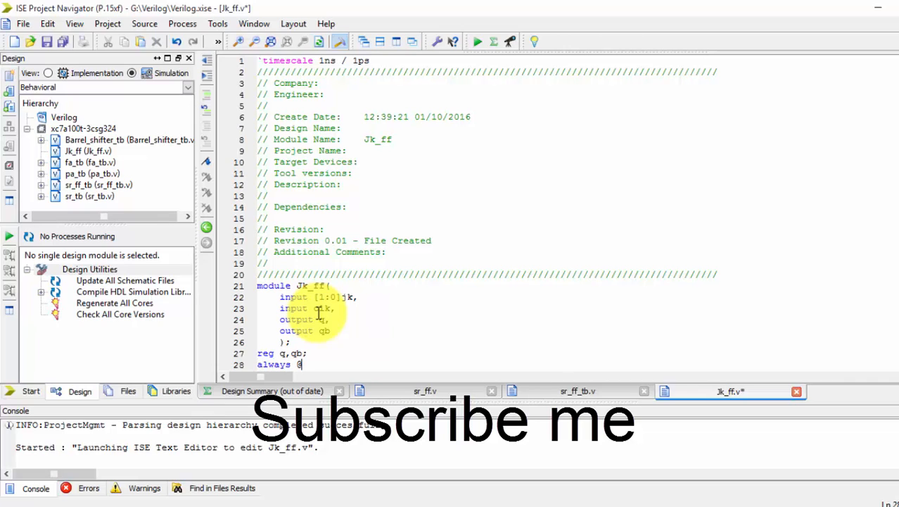
type("(")
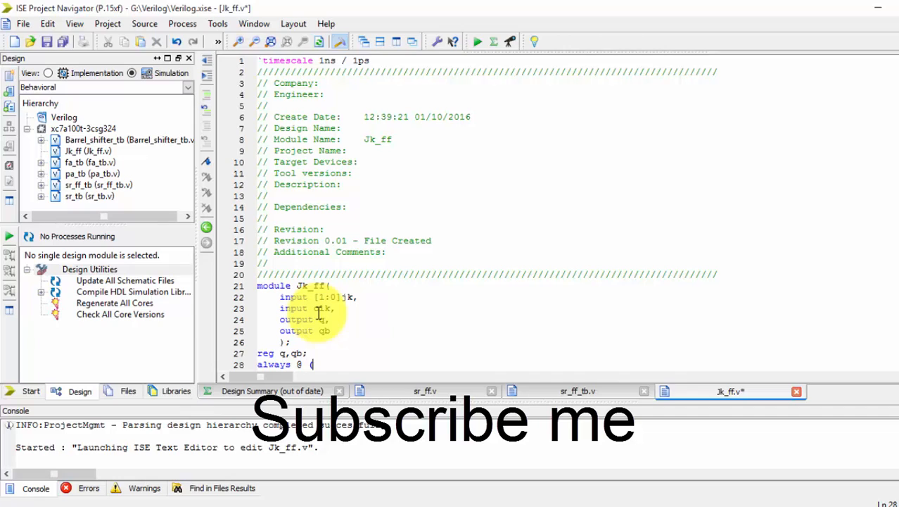
type("posed")
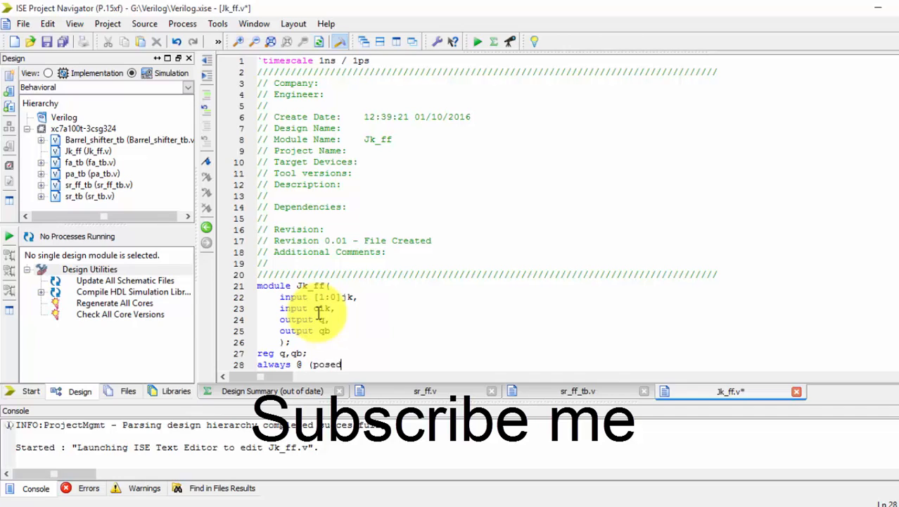
type("ge clk)")
type("begin")
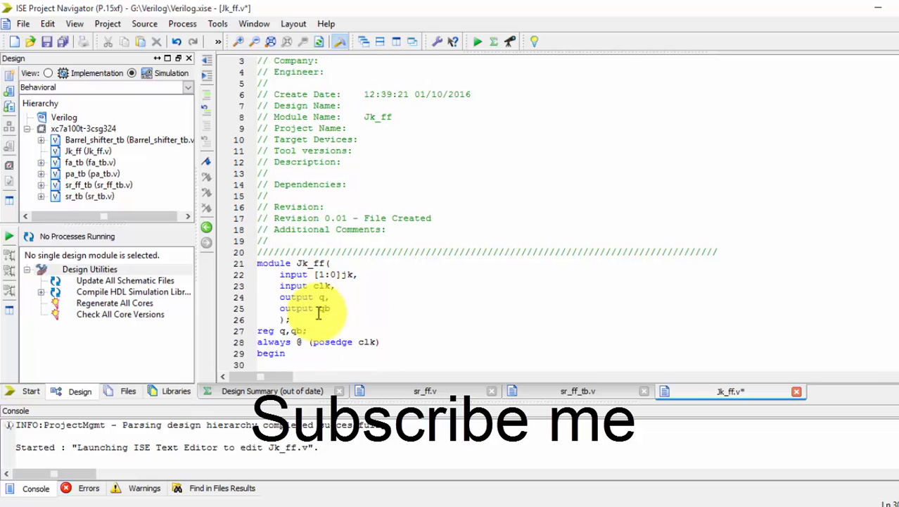
Step: Write case(jk) with four 2'b00:q=q; branches, then endcase and end
type("case (")
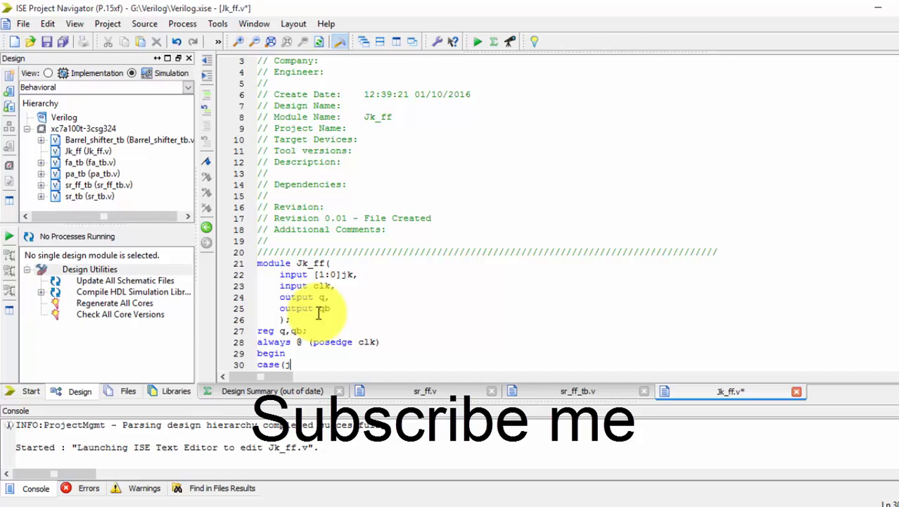
type("jk)")
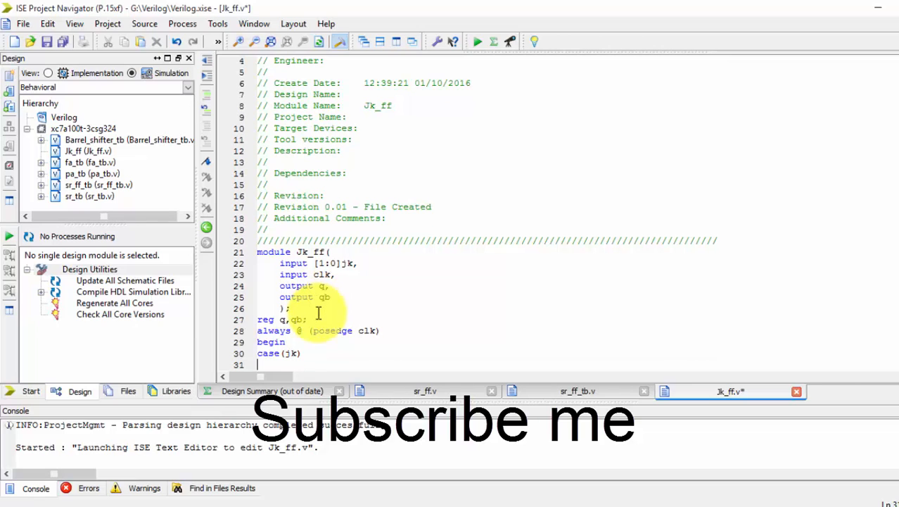
type("2'")
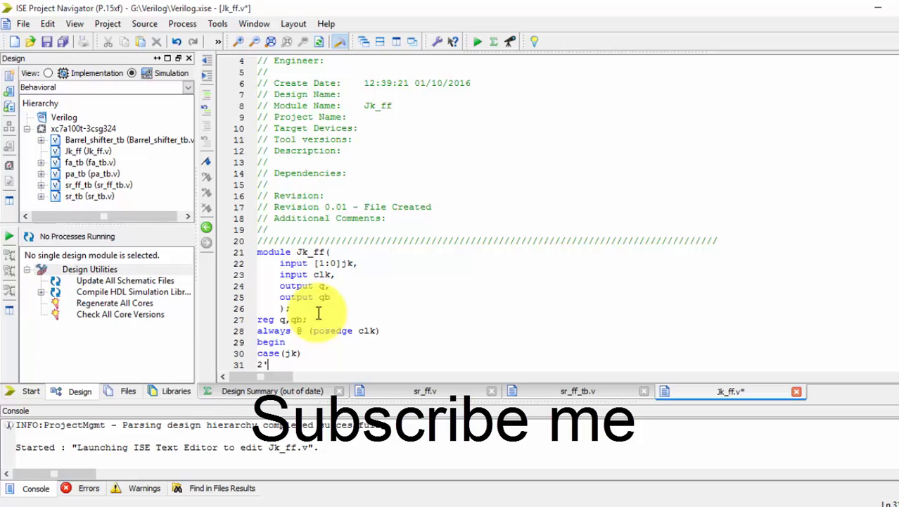
type("b00")
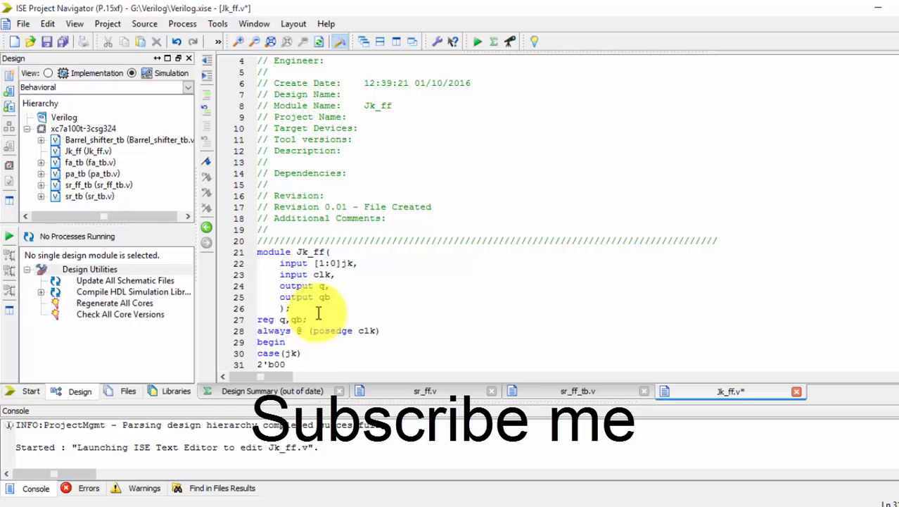
type(":q=q;")
type("endcas")
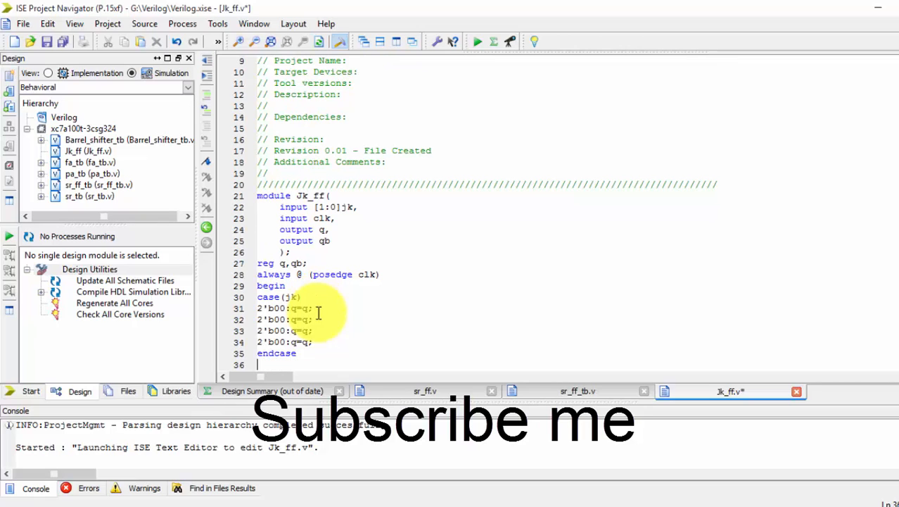
type("end")
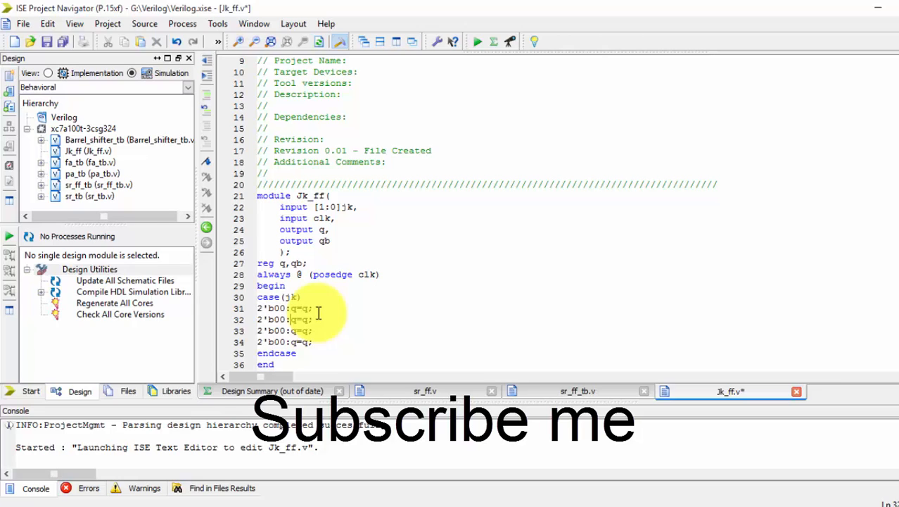
type("1")
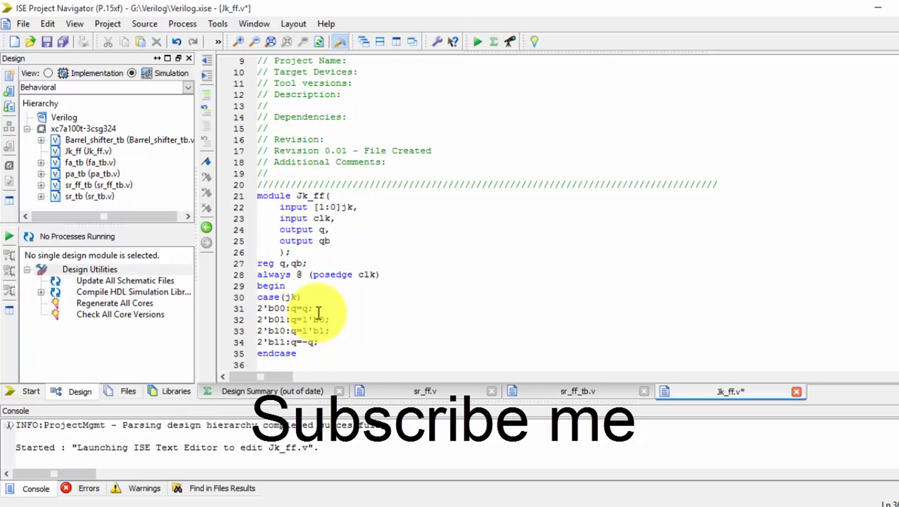
Step: Add the assignment qb=~q after endcase
type("qb=")
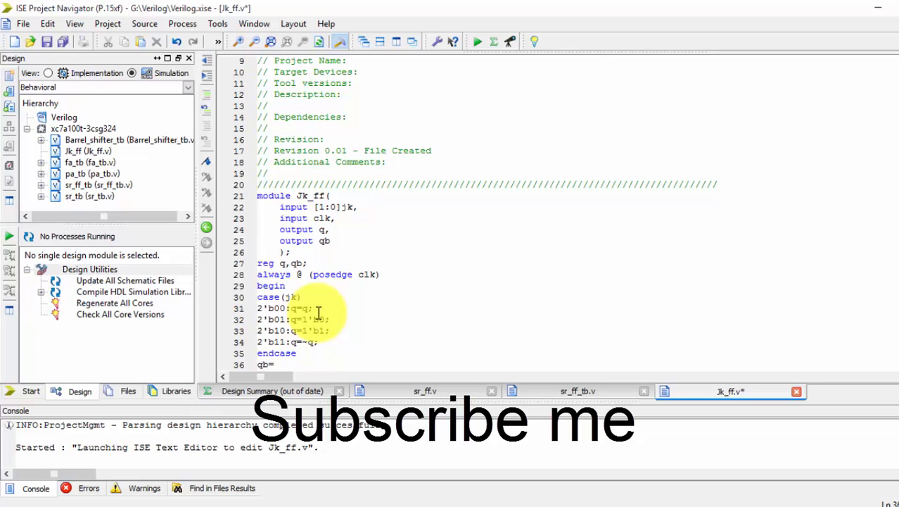
type("~q")
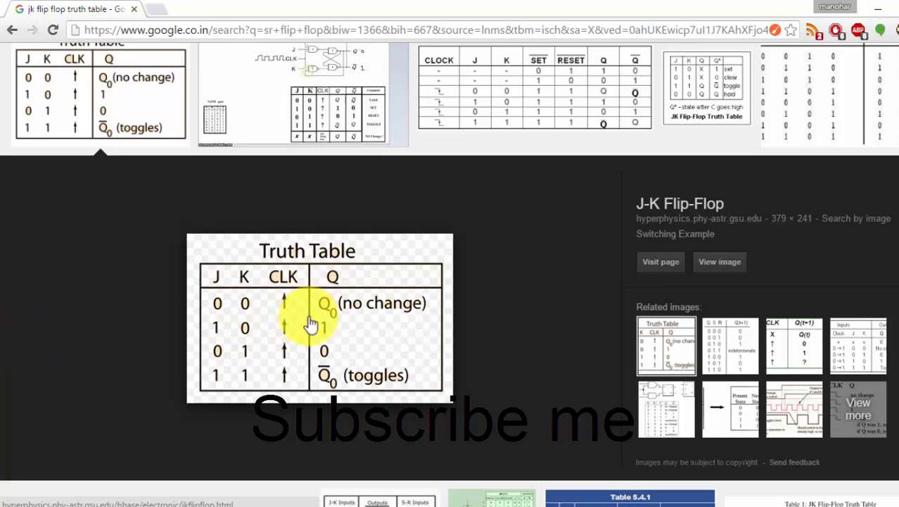
Step: Save the JK flip-flop truth table image to the Desktop via Save image as
right_click(309, 320)
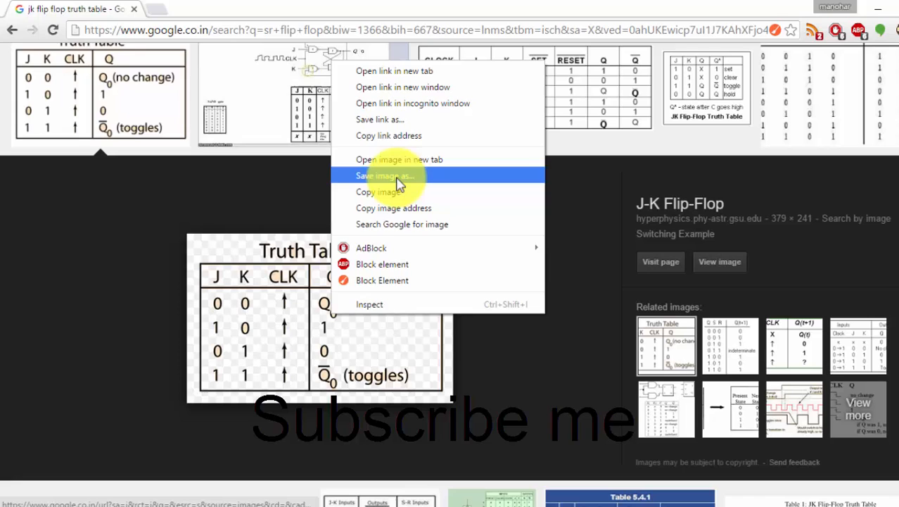
left_click(384, 175)
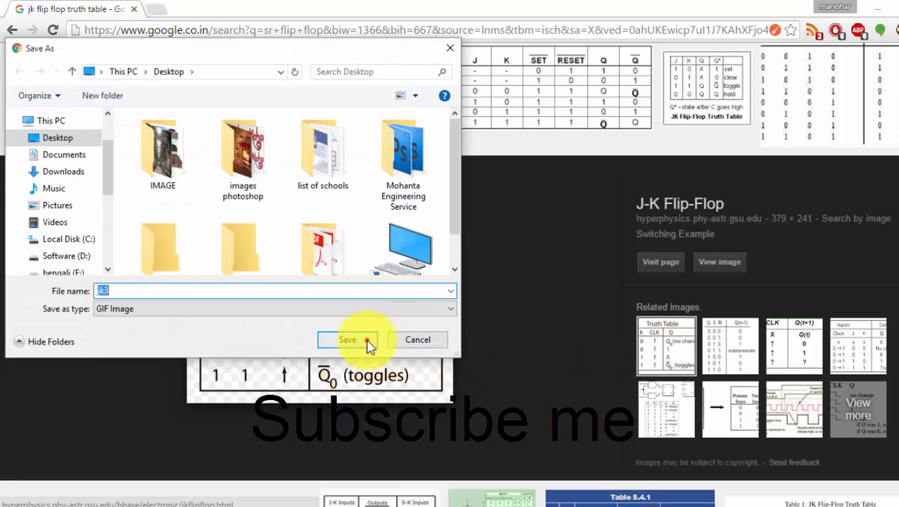
left_click(348, 339)
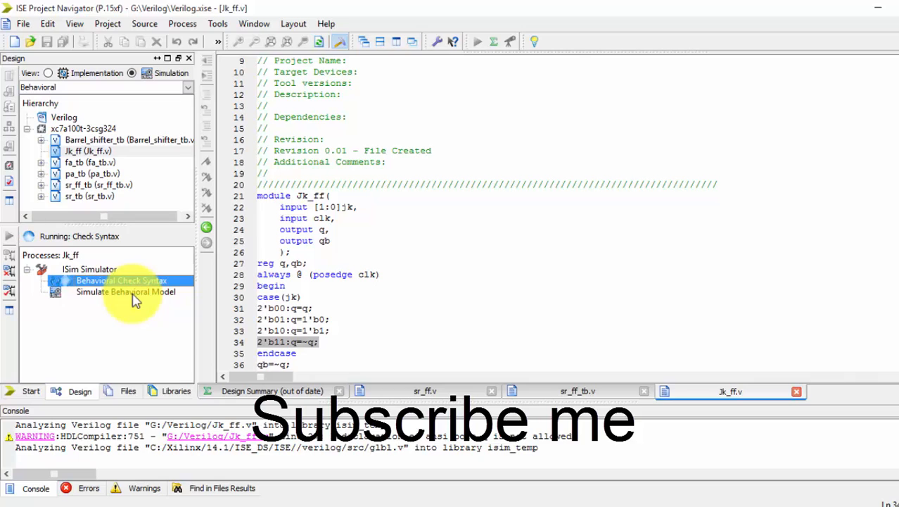
Step: Run Behavioral Check Syntax on Jk_ff, then Simulate Behavioral Model
double_click(125, 292)
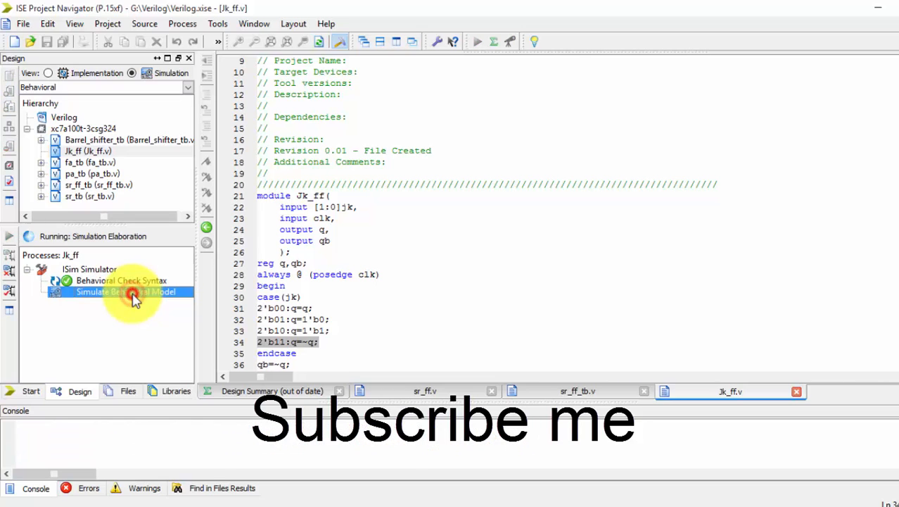
double_click(127, 291)
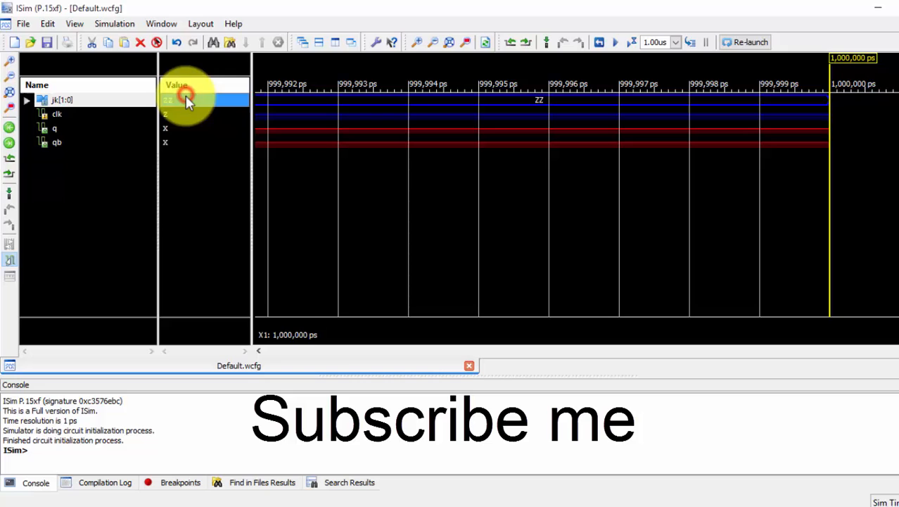
Step: Force jk to constant 01, then choose Force Constant for clk
right_click(188, 100)
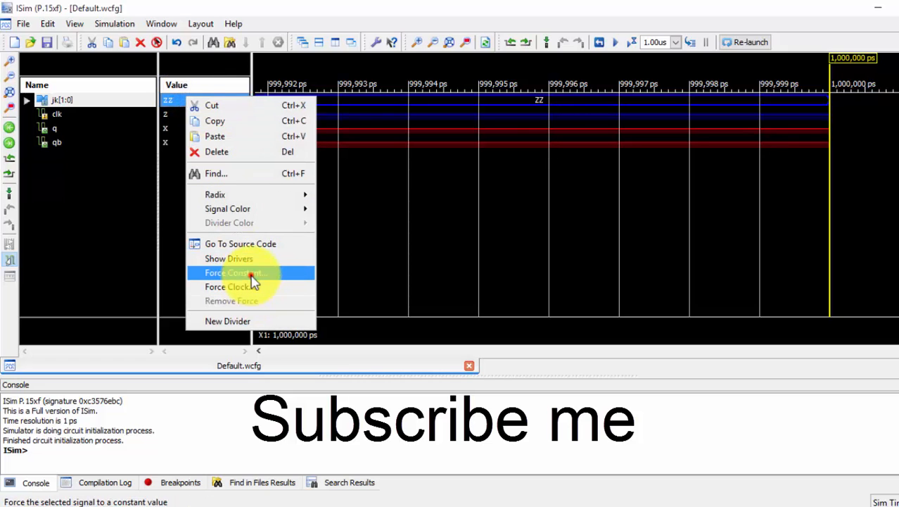
left_click(232, 272)
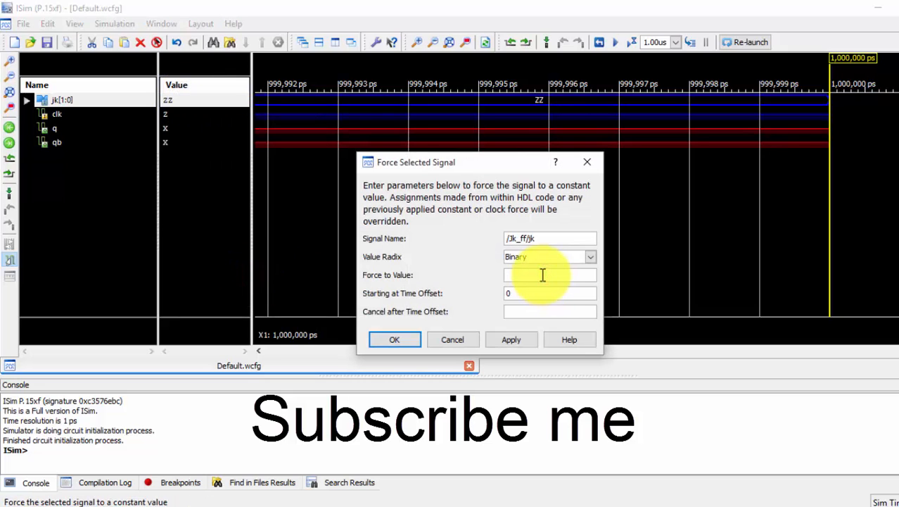
type("01")
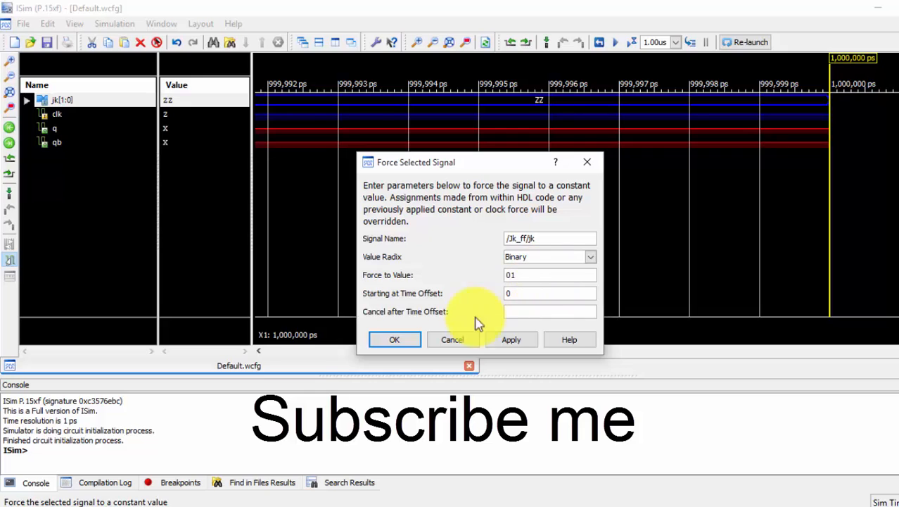
left_click(394, 340)
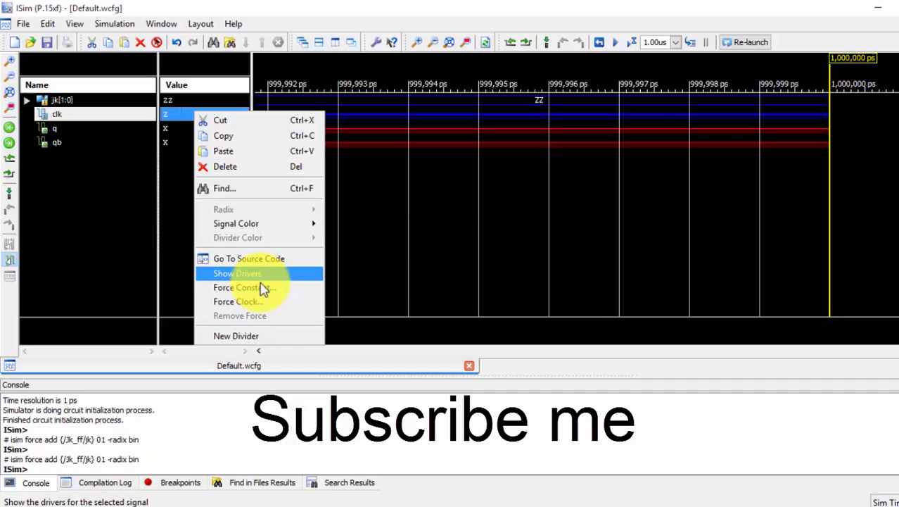
left_click(239, 287)
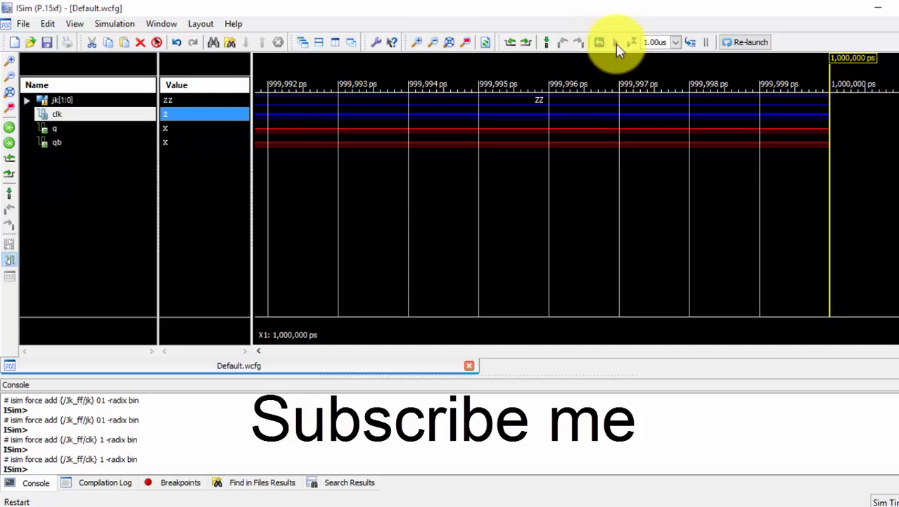
Step: Run All in ISim to produce the q and qb waveforms
left_click(614, 41)
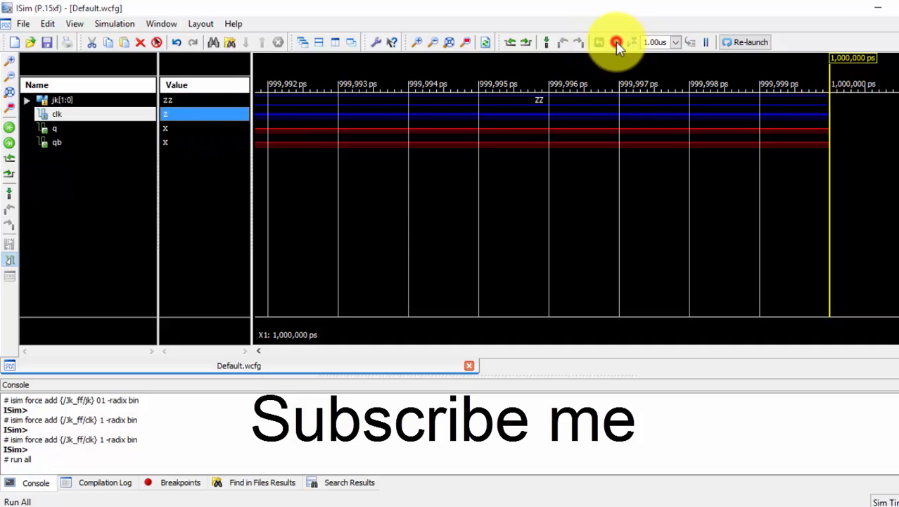
left_click(615, 42)
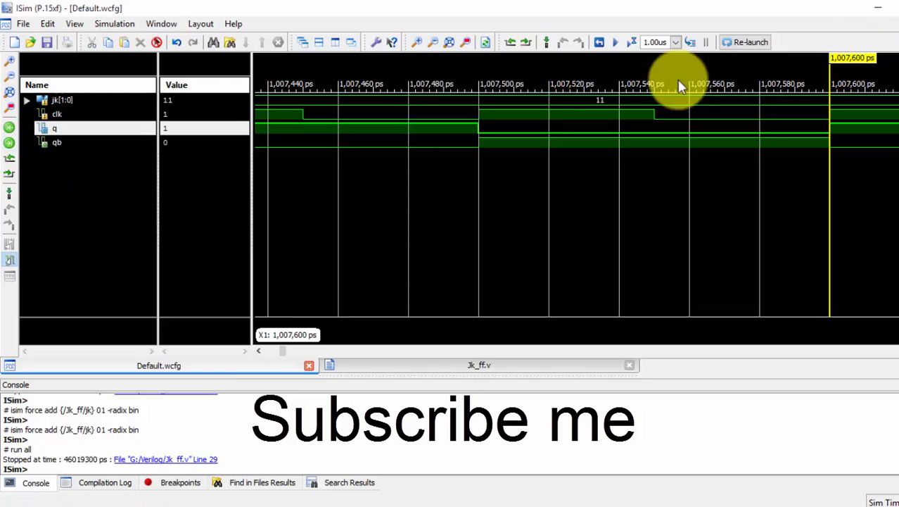
left_click(62, 100)
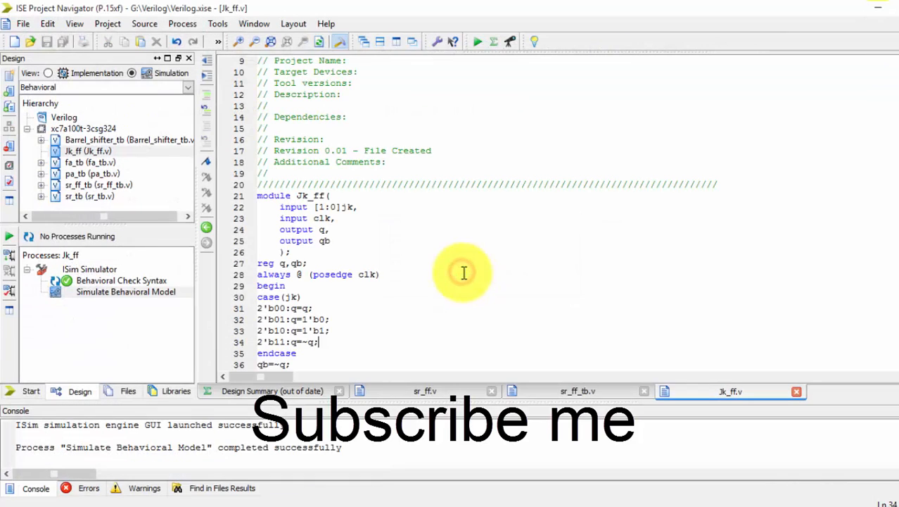
mouse_move(629, 352)
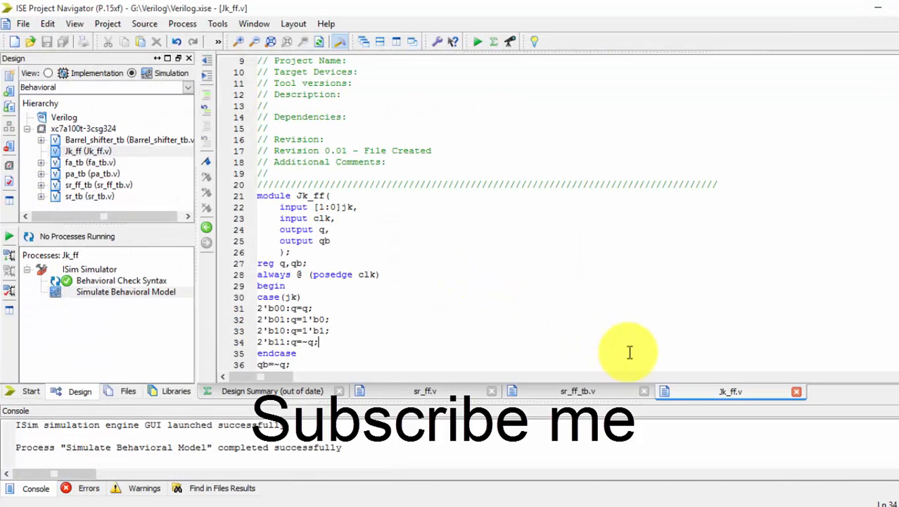